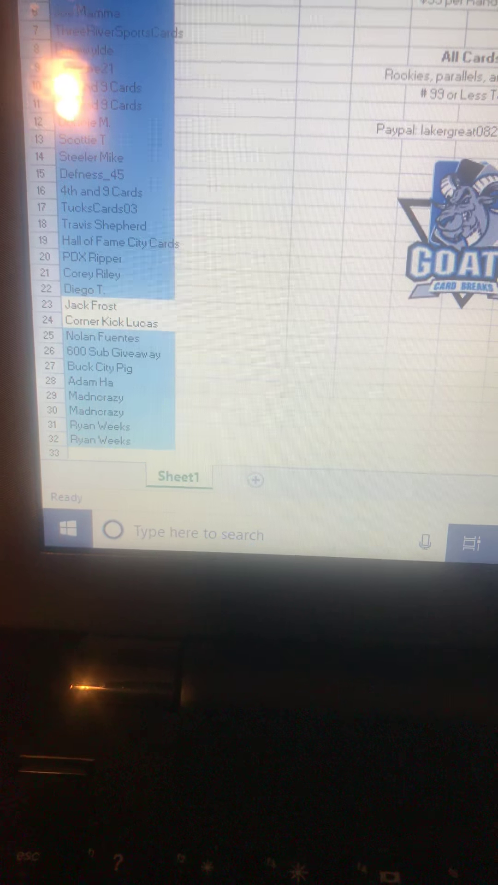
scroll(up, 3)
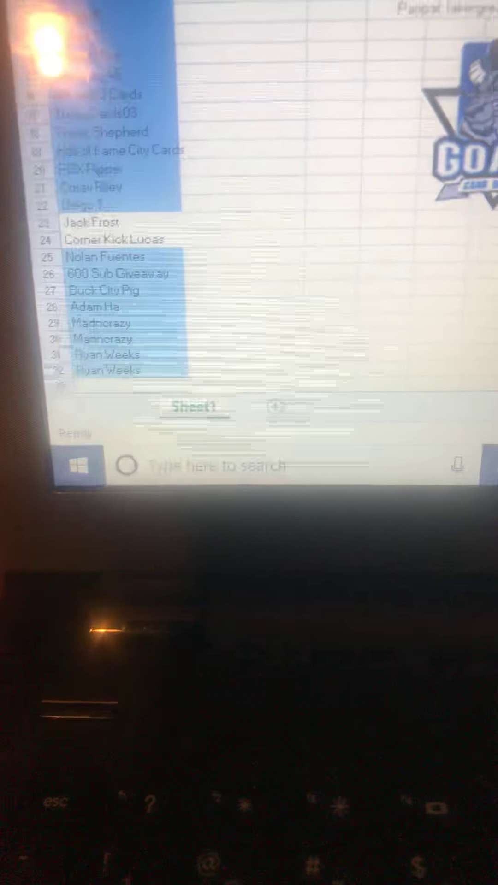
scroll(up, 3)
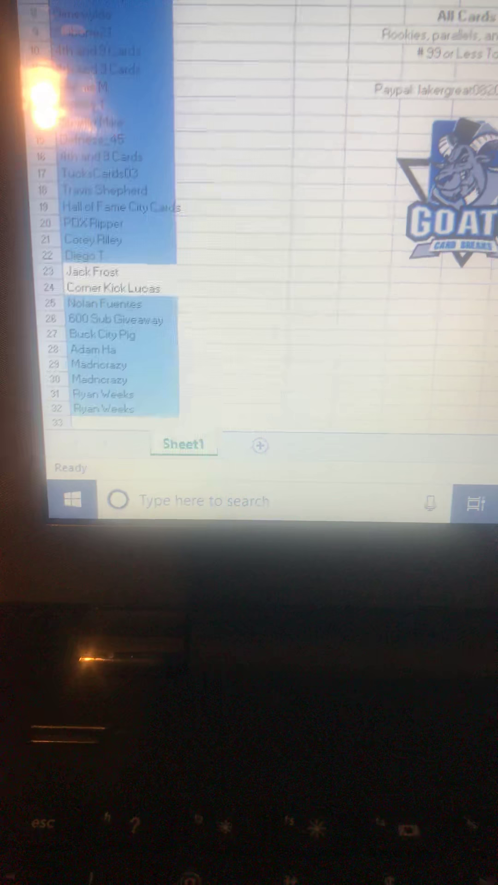